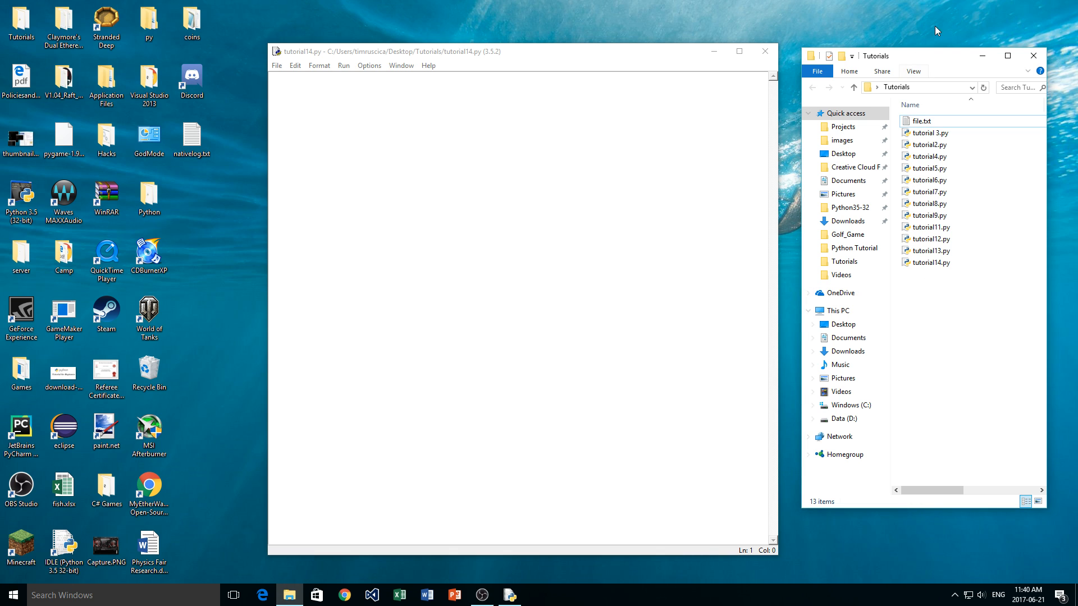
# - Open file.txt from the Tutorials folder in Notepad and type 'hello' into it
pyautogui.click(921, 121)
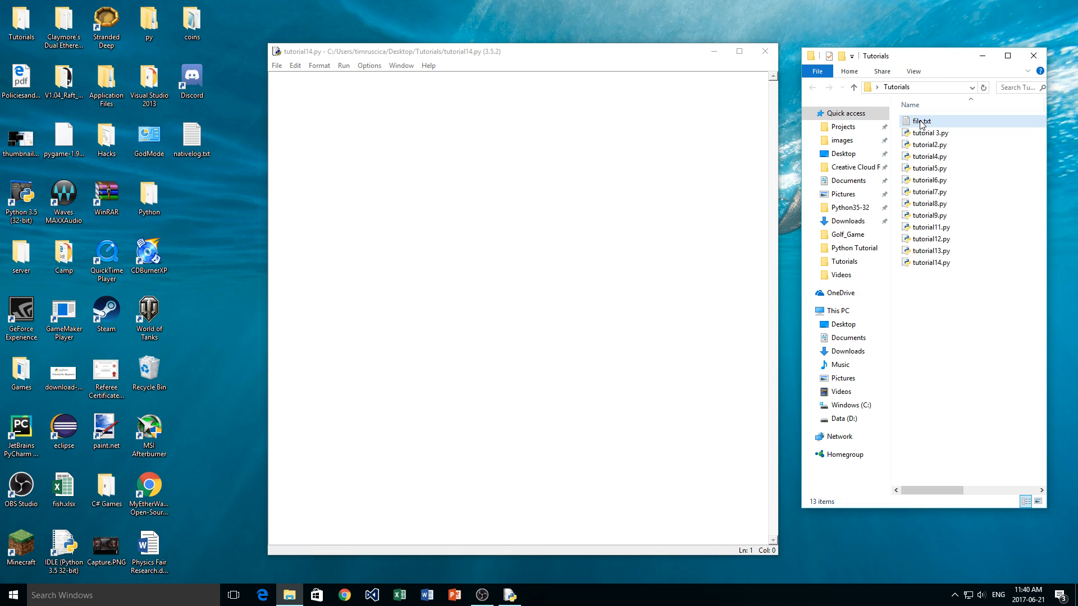
pyautogui.doubleClick(919, 121)
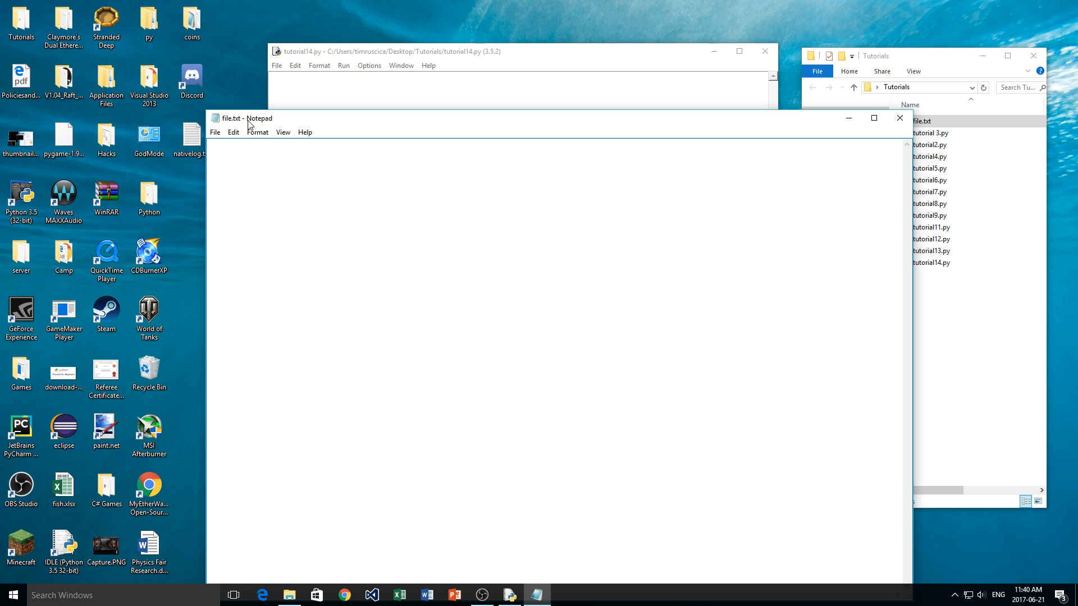
pyautogui.write('hell')
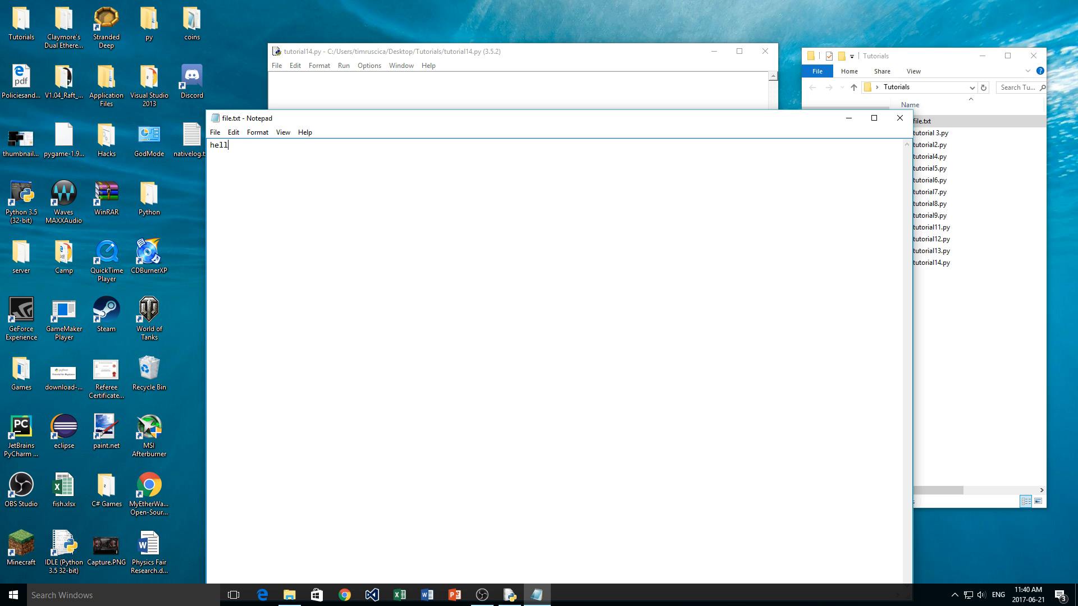
pyautogui.write('o')
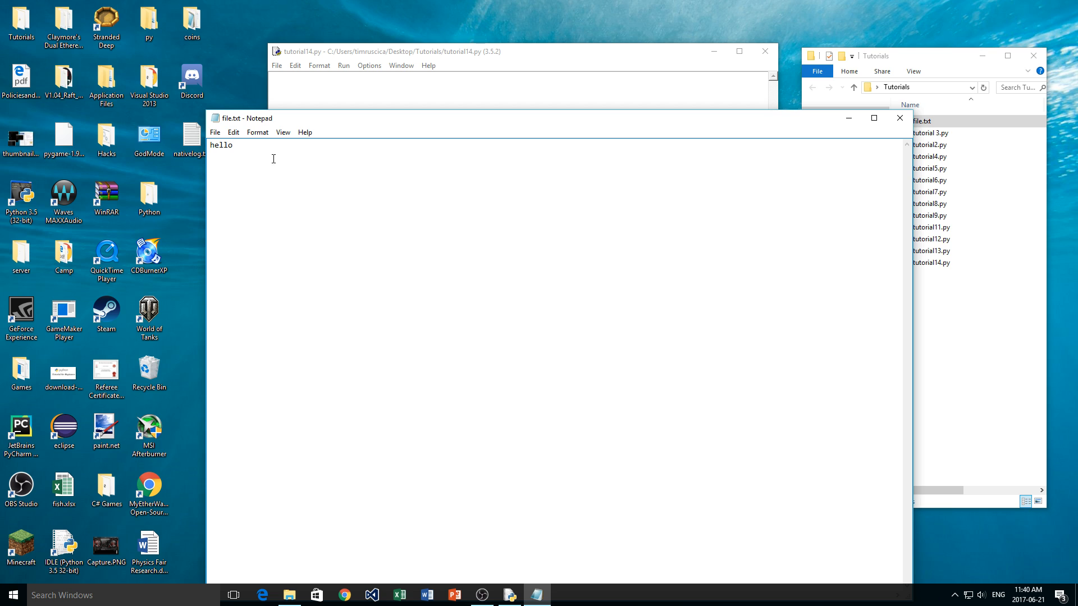
# - Close Notepad saving 'hello' in file.txt, and focus the empty tutorial14.py editor
pyautogui.click(899, 118)
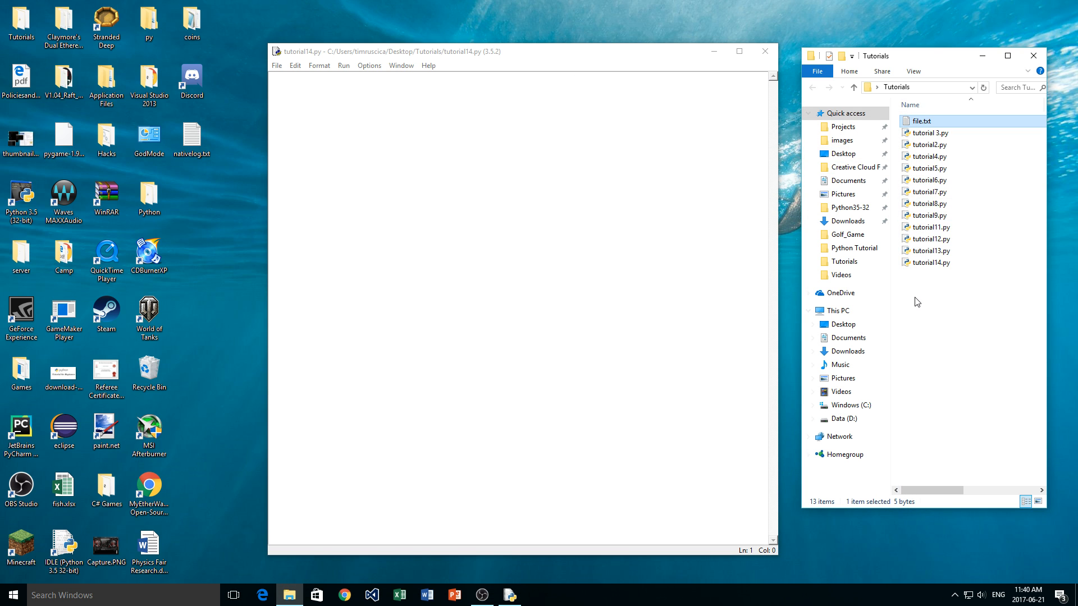
pyautogui.click(928, 263)
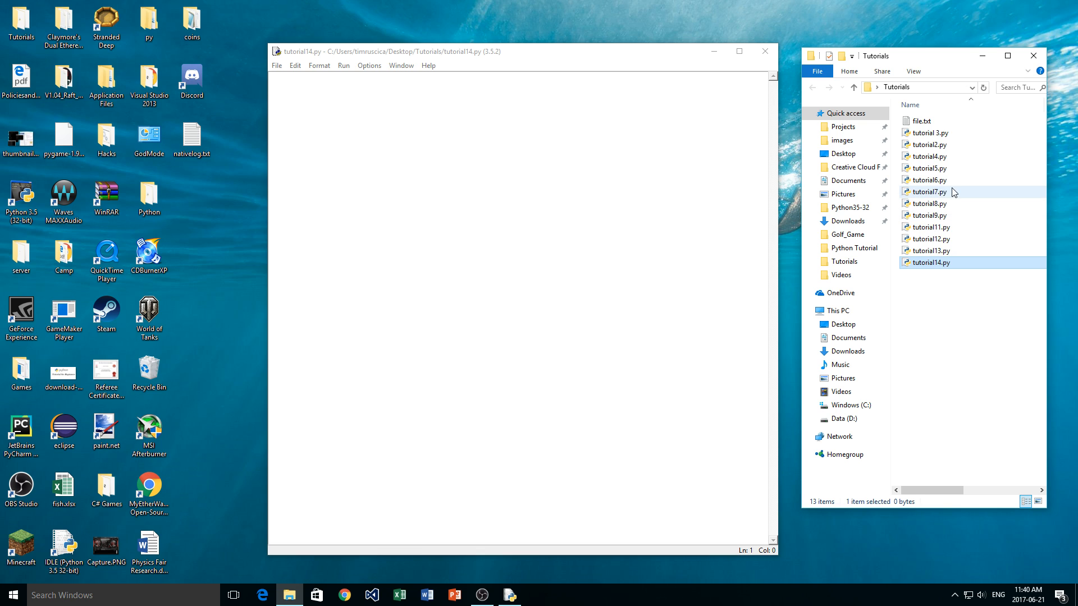
pyautogui.click(728, 131)
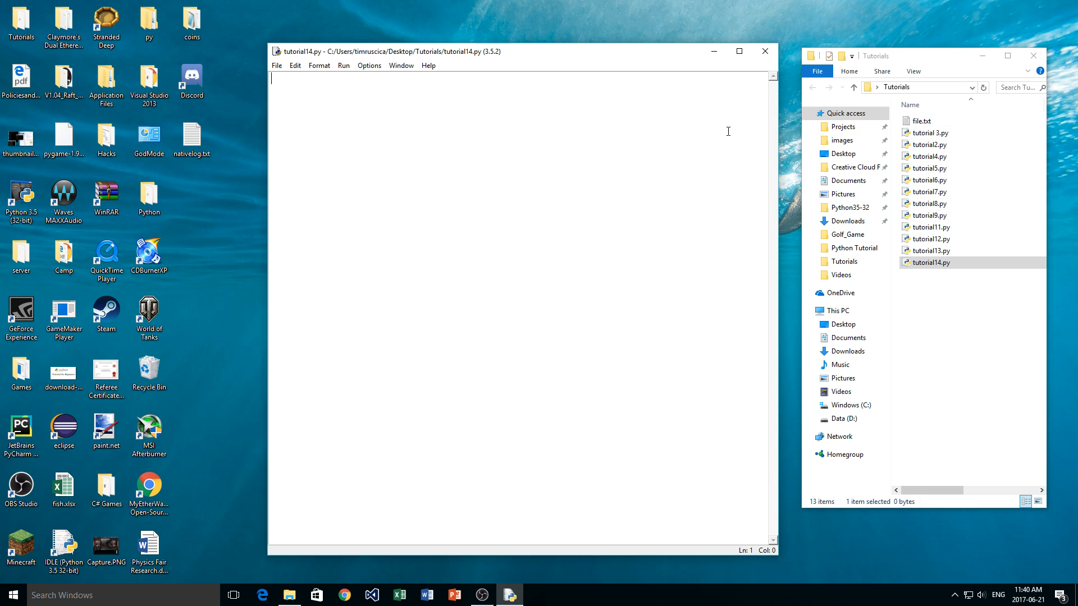
pyautogui.moveTo(668, 159)
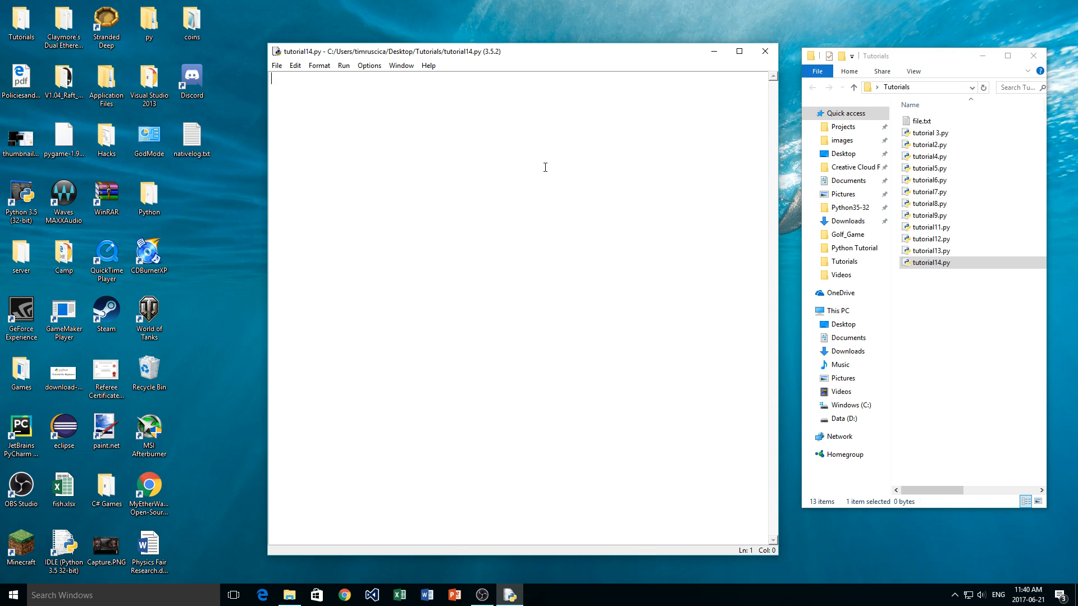
# - Write file = open('file.txt', 'w') on line one and start the close line
pyautogui.write('fil')
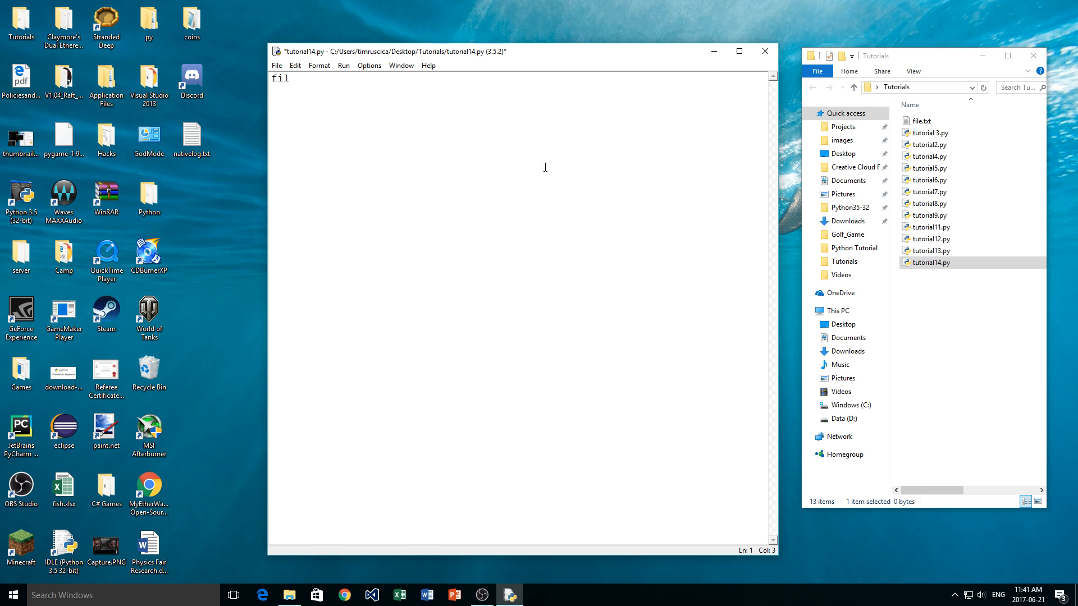
pyautogui.write('e = open(')
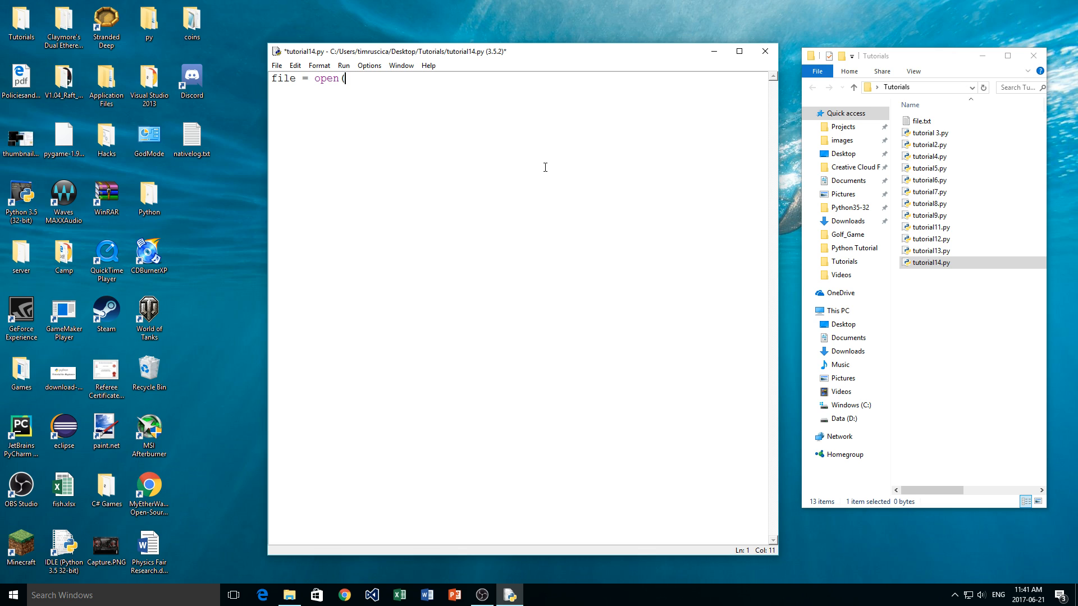
pyautogui.write("'FI'")
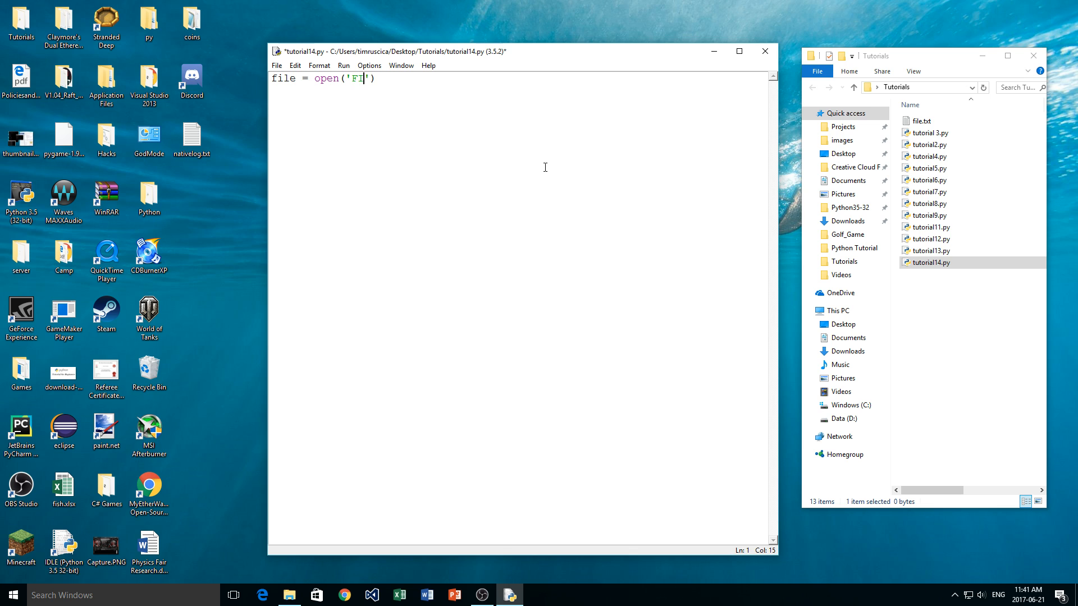
pyautogui.write('LE.TXT')
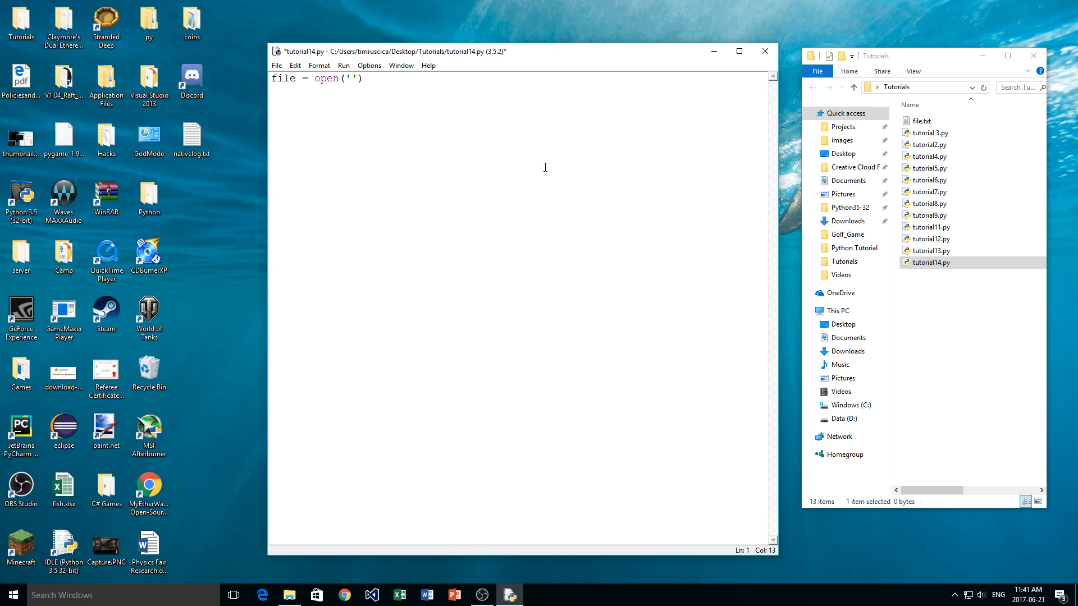
pyautogui.write('file.txt')
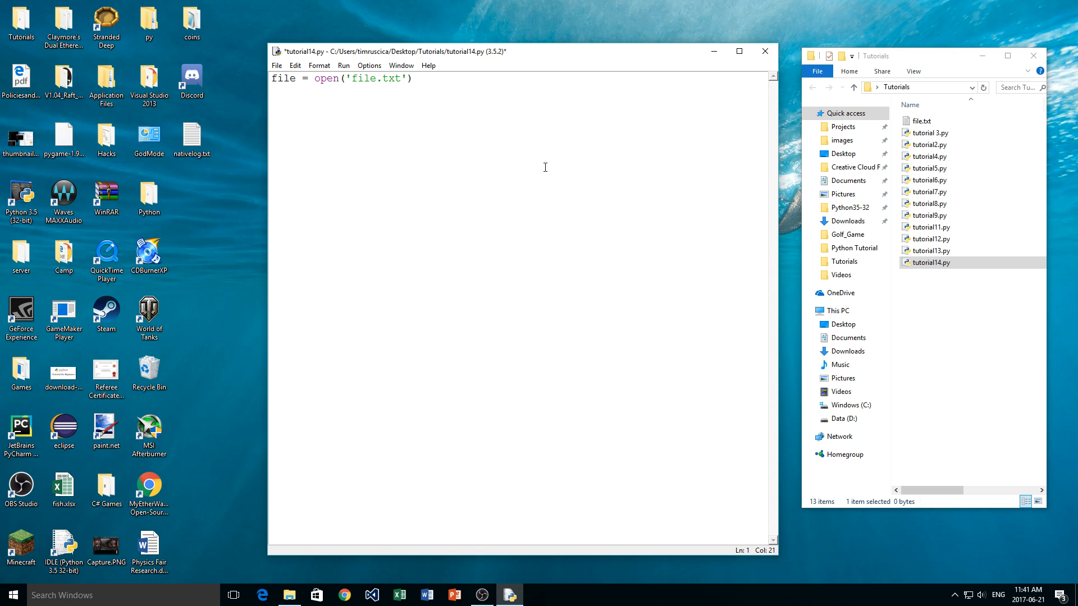
pyautogui.write(", '")
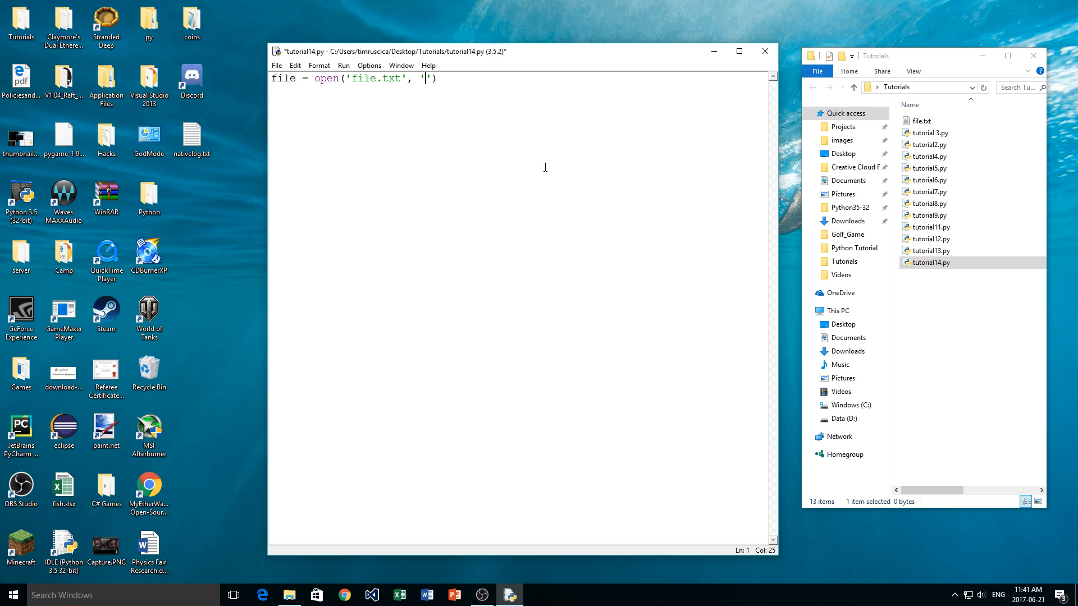
pyautogui.write('w')
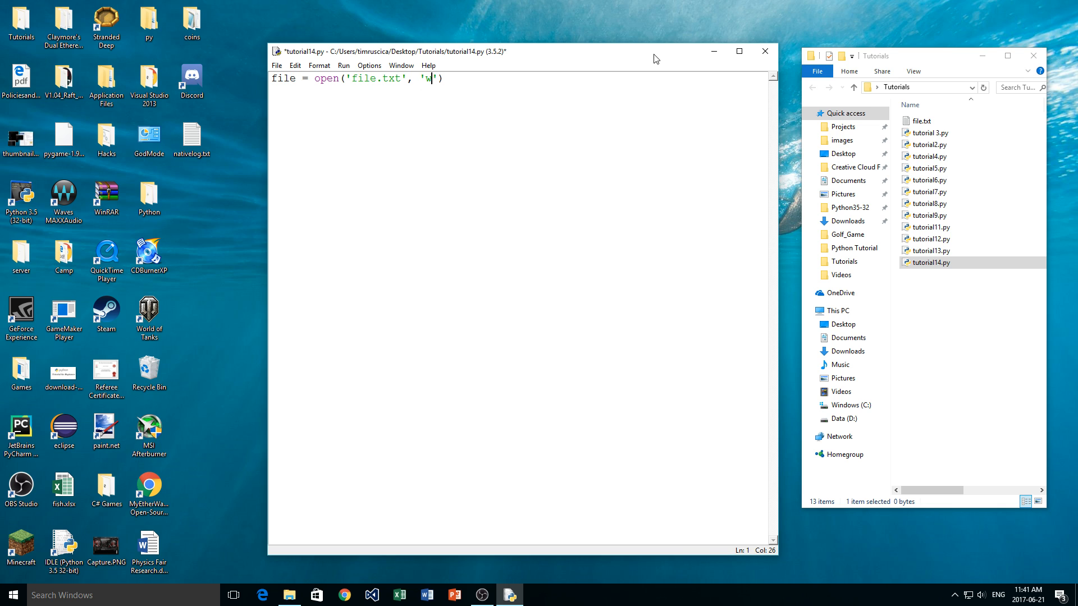
pyautogui.write(')')
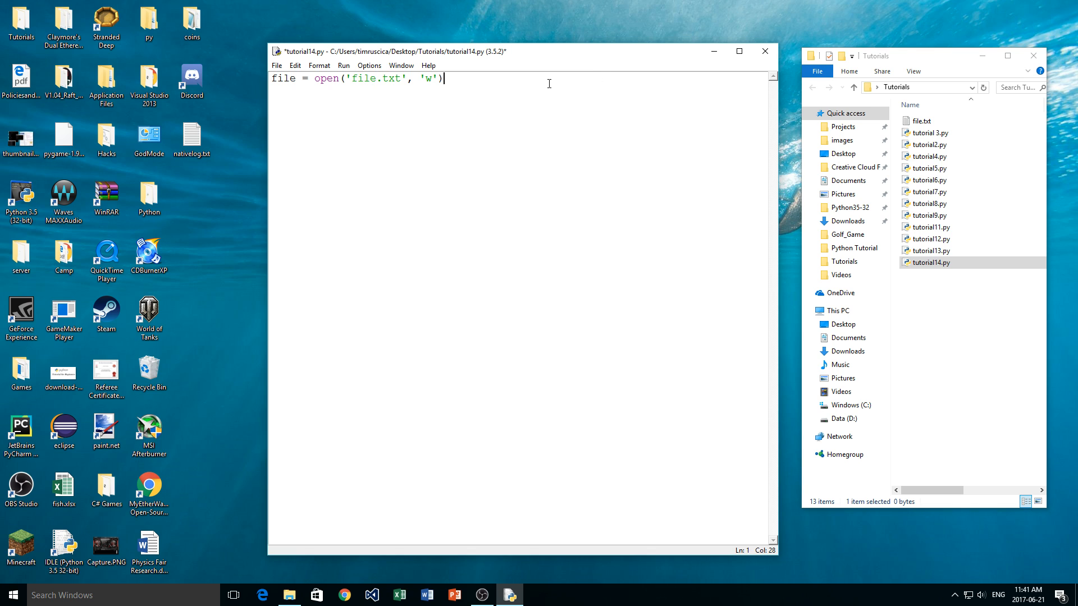
pyautogui.write('file.close(')
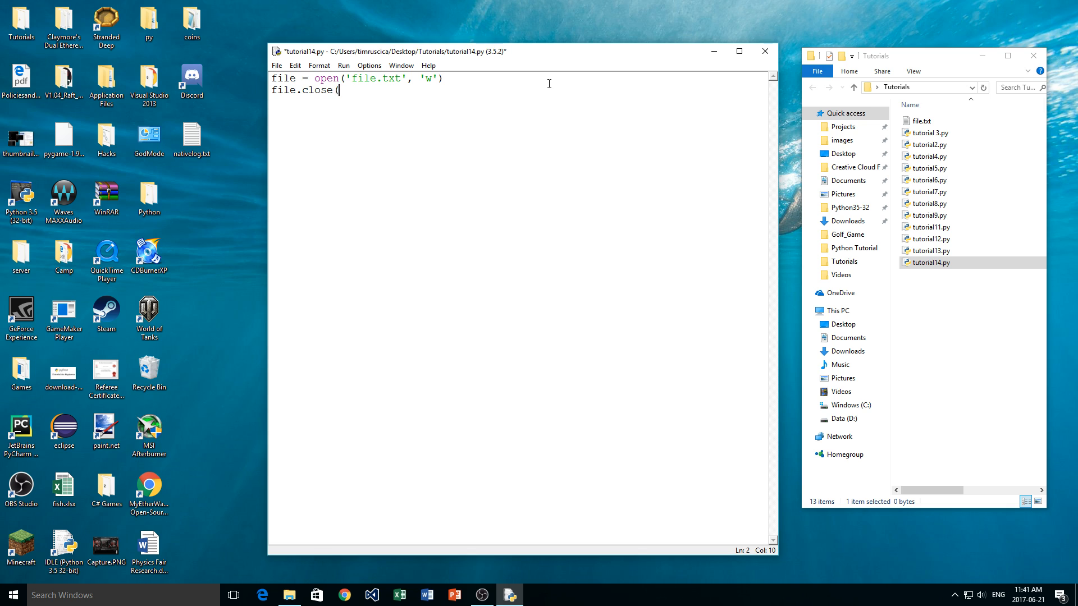
# - Complete file.close(), insert a blank line after the open line, and save tutorial14.py
pyautogui.write(')')
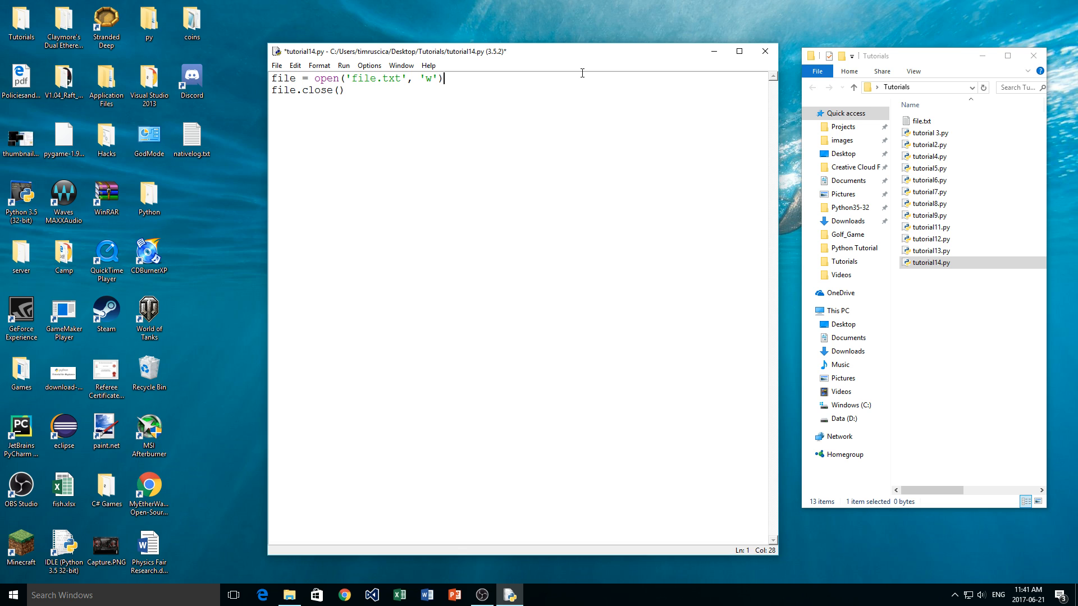
pyautogui.press('enter')
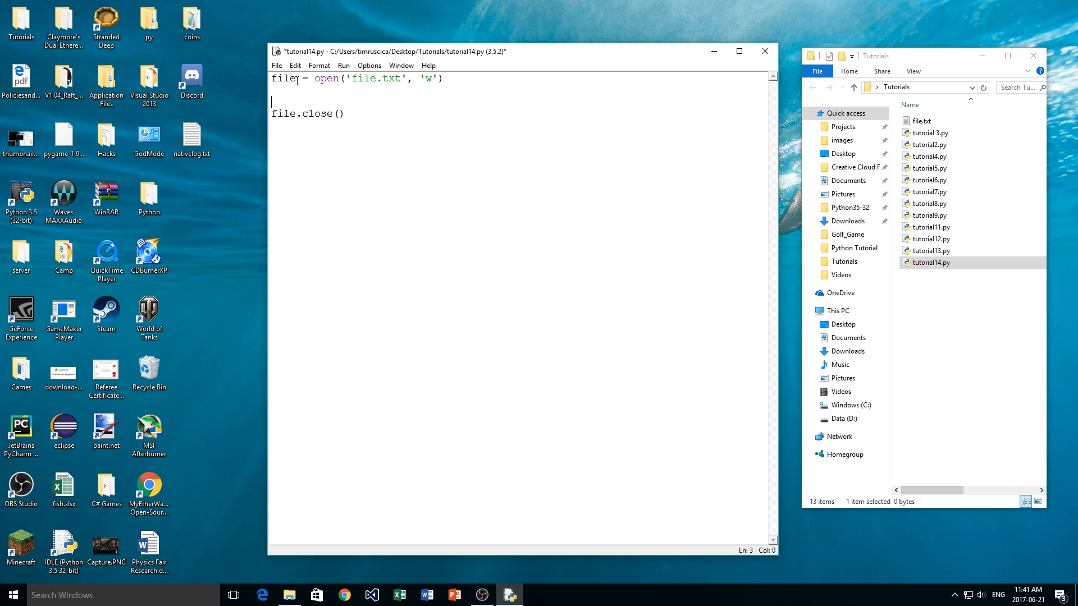
pyautogui.press('ctrl+s')
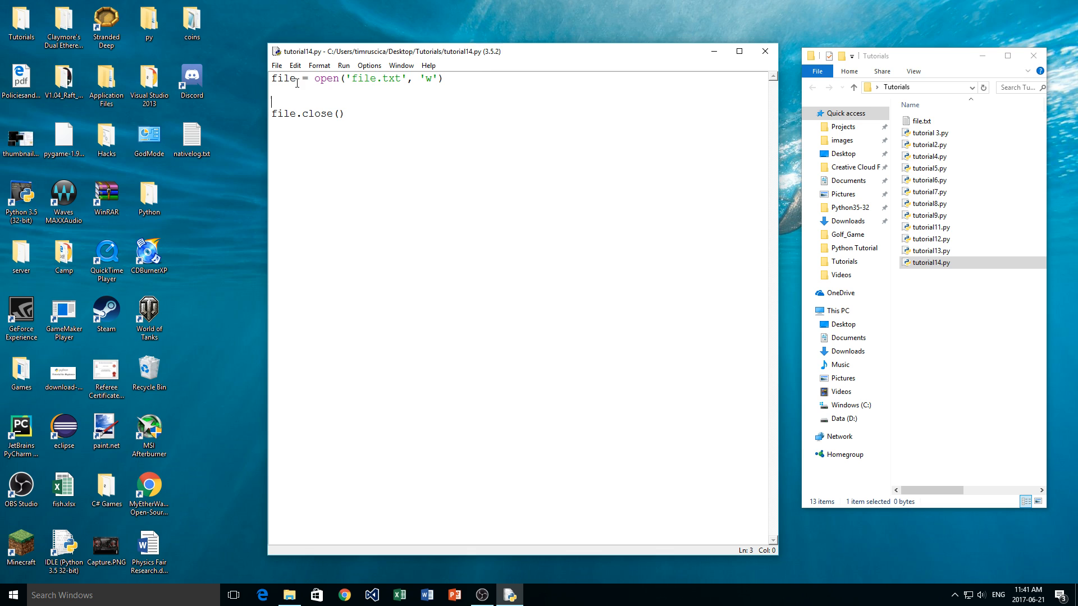
# - Type file.write('pyth' on a new line between the open and close lines
pyautogui.press('enter')
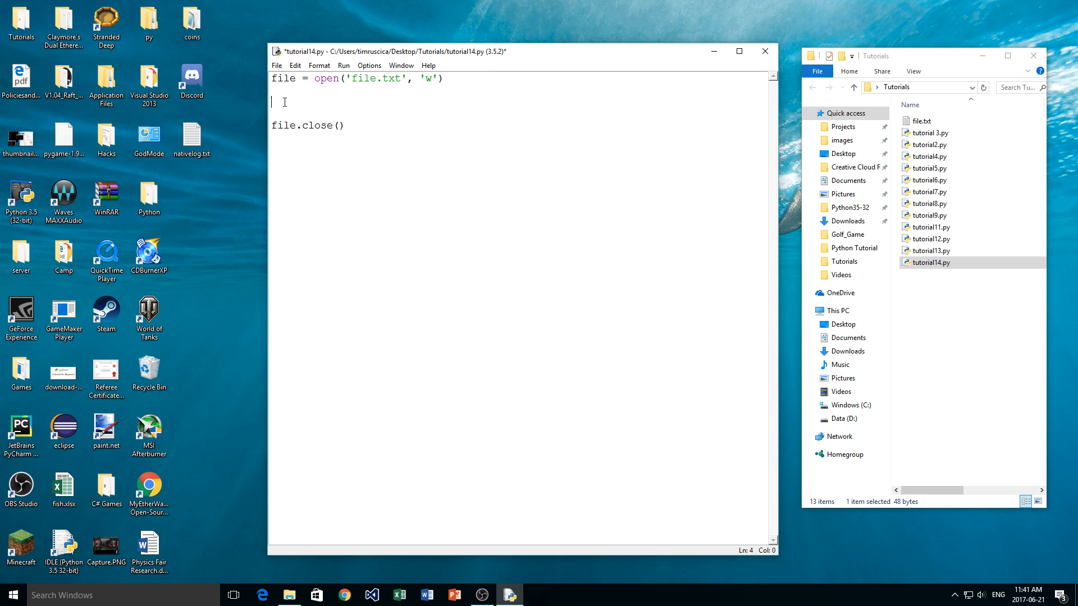
pyautogui.write('fil')
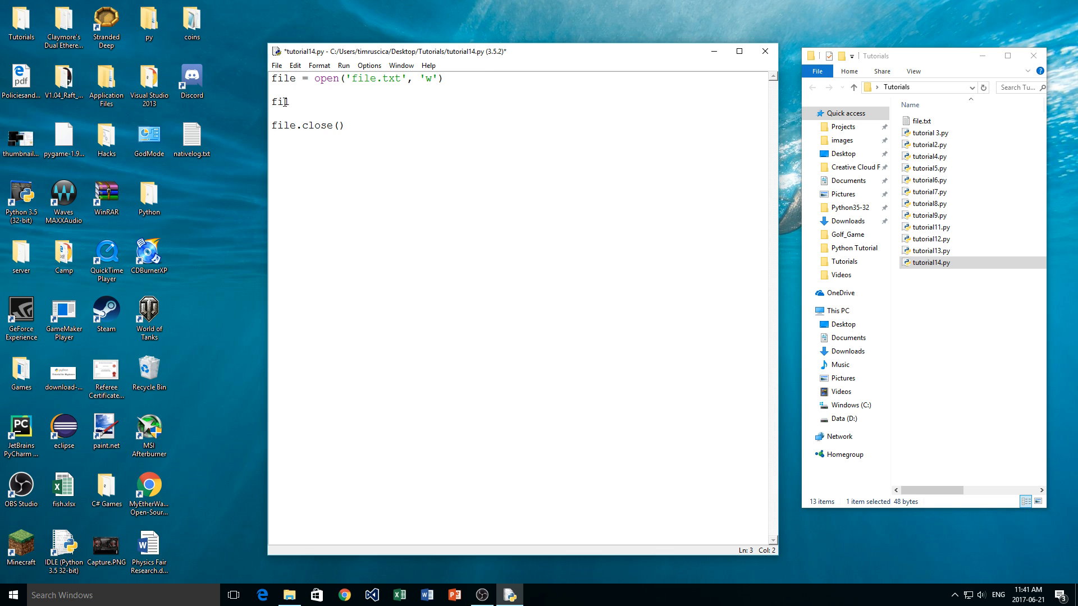
pyautogui.write('e.w')
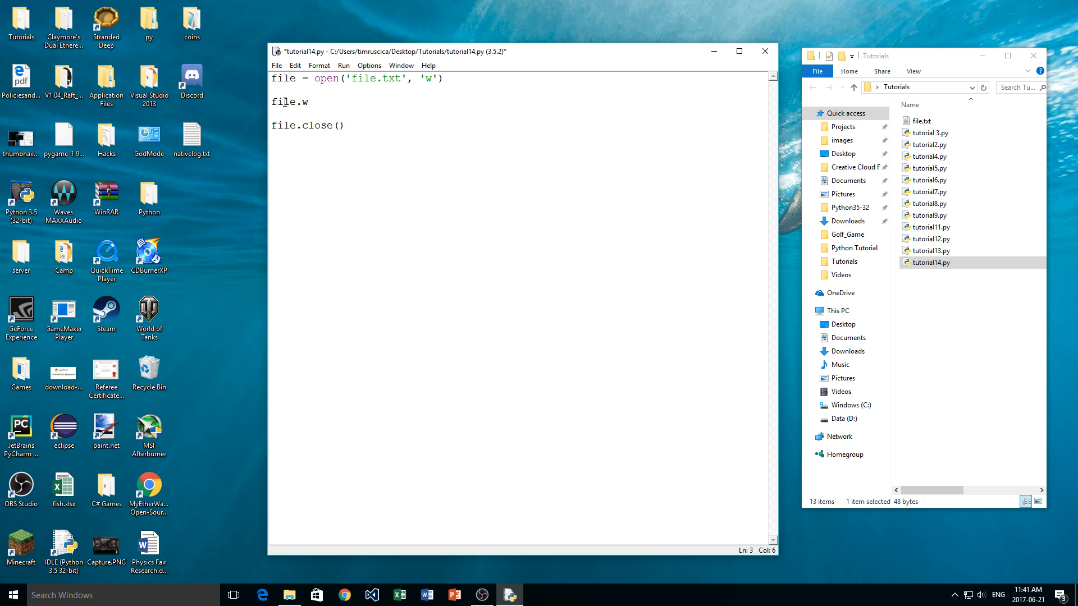
pyautogui.write('rite()')
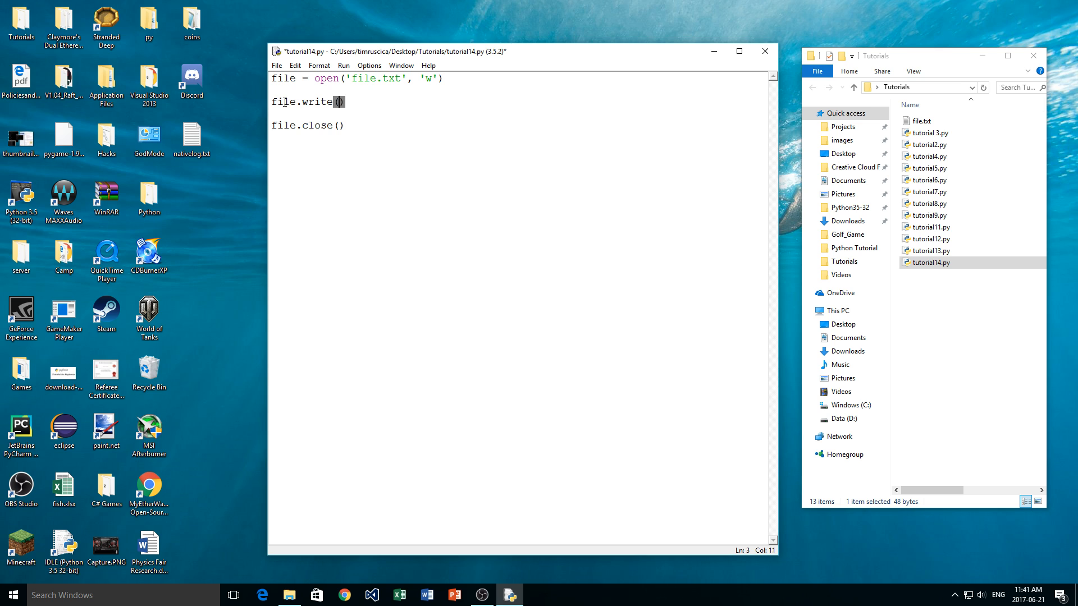
pyautogui.write("'pyth'")
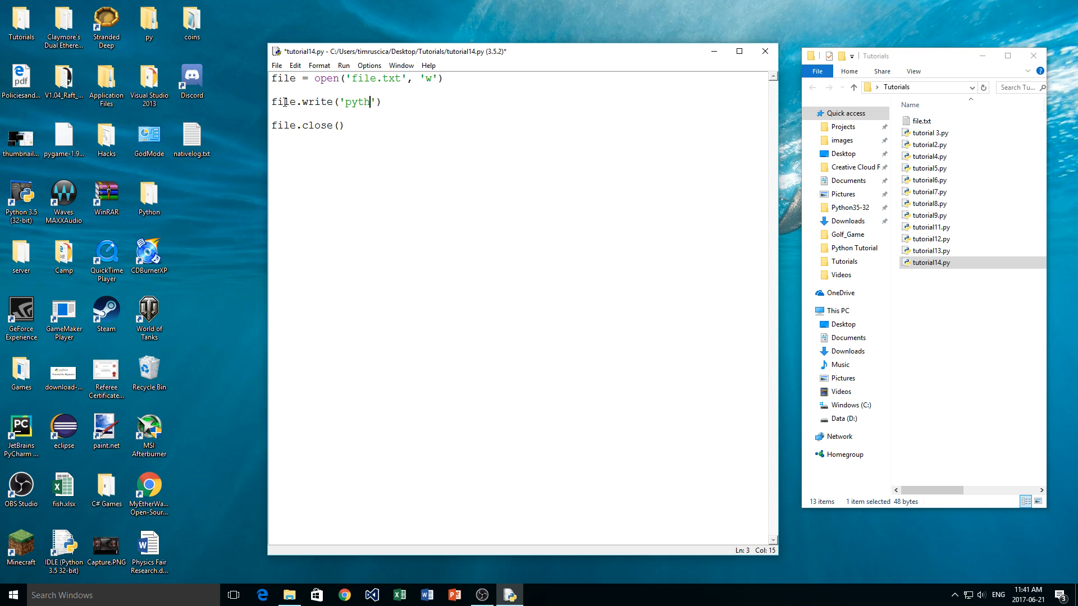
# - Finish the string as 'python' and glance at file.txt's current contents in Notepad
pyautogui.write('on')
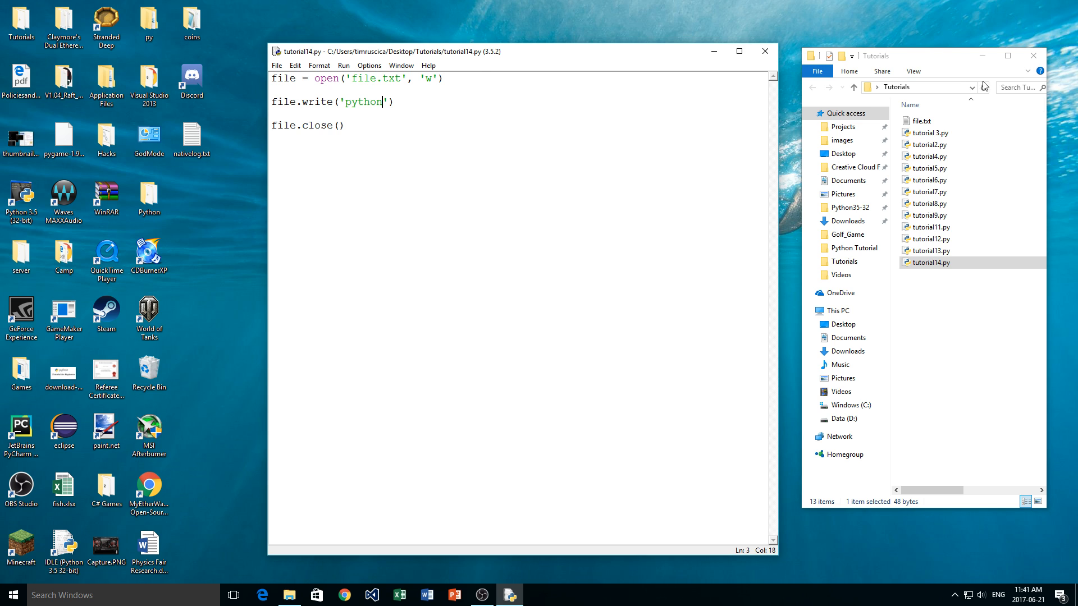
pyautogui.doubleClick(919, 120)
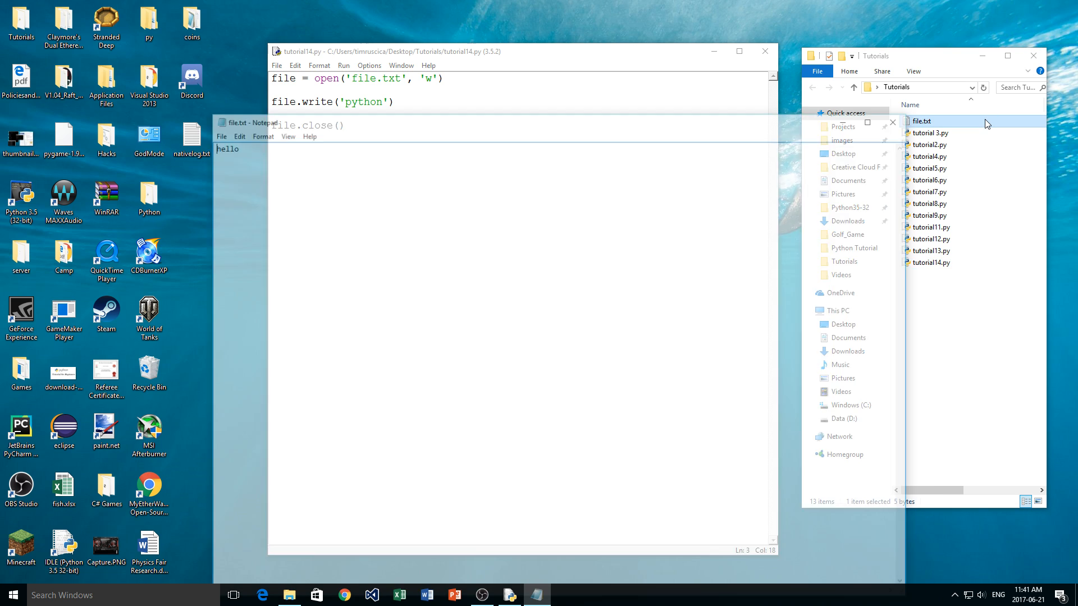
pyautogui.click(247, 122)
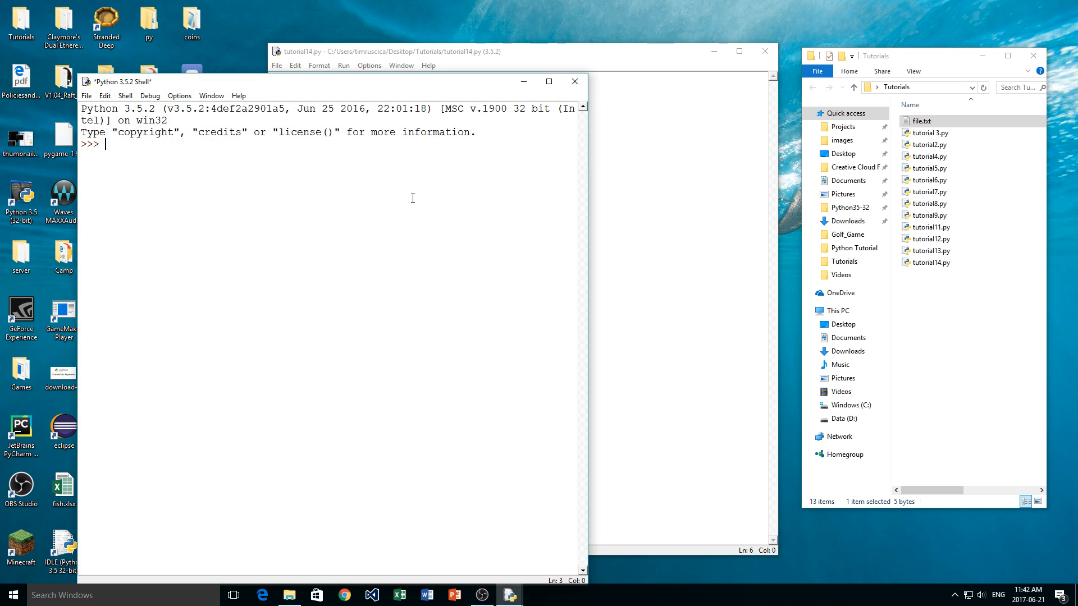
# - Run tutorial14.py, confirm file.txt contains python, then close Notepad and the shell
pyautogui.press('F5')
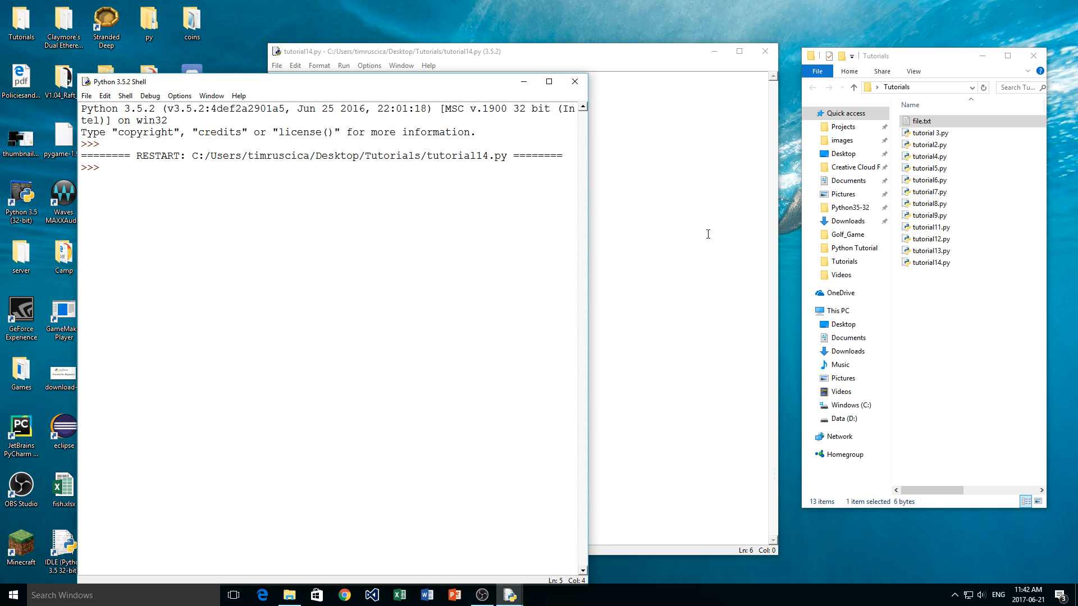
pyautogui.click(921, 121)
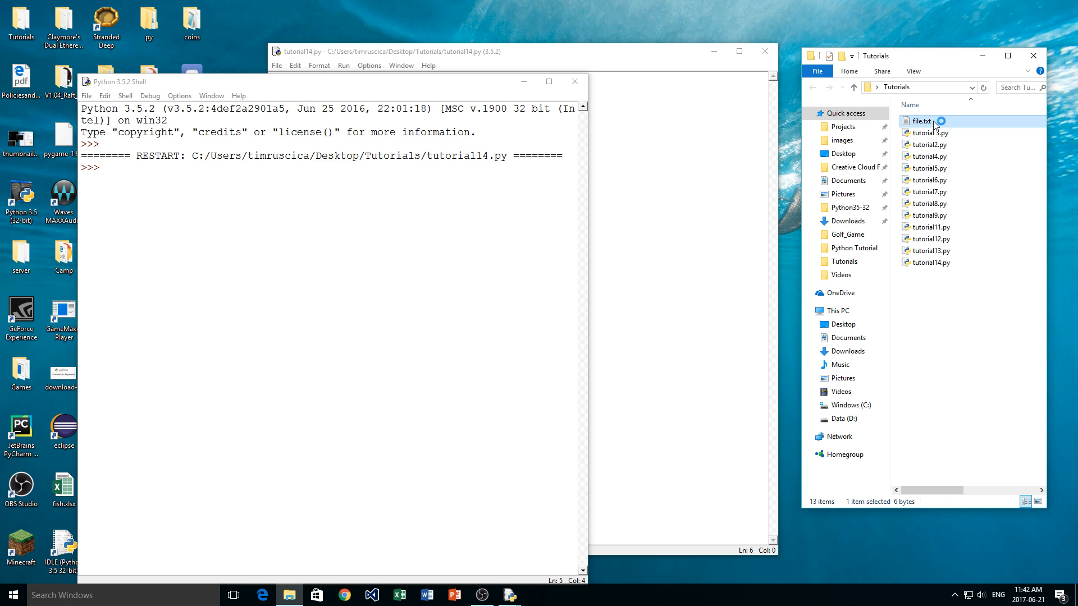
pyautogui.doubleClick(921, 121)
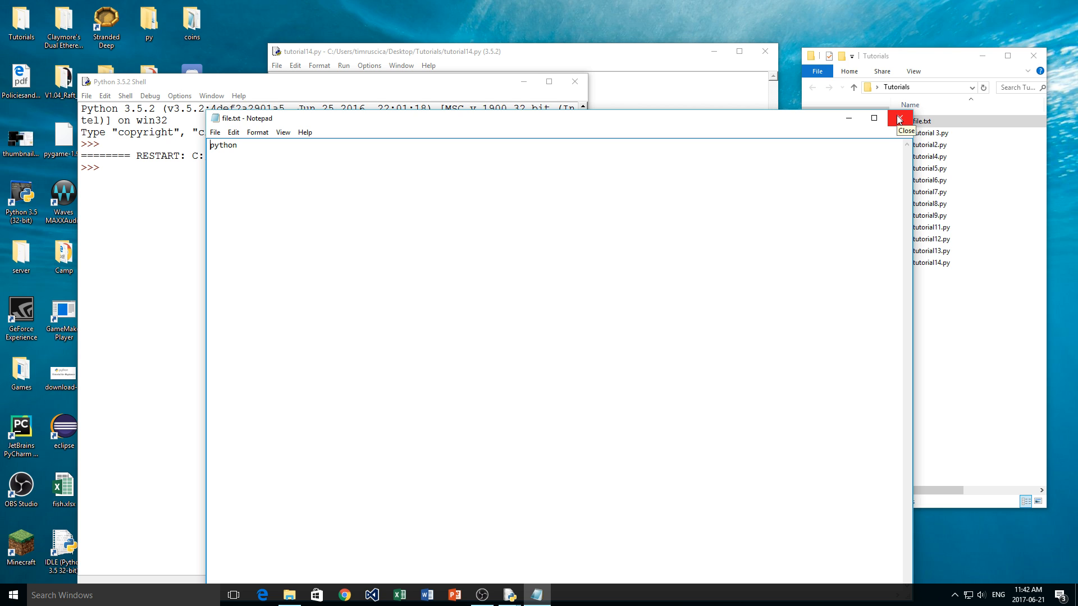
pyautogui.click(898, 119)
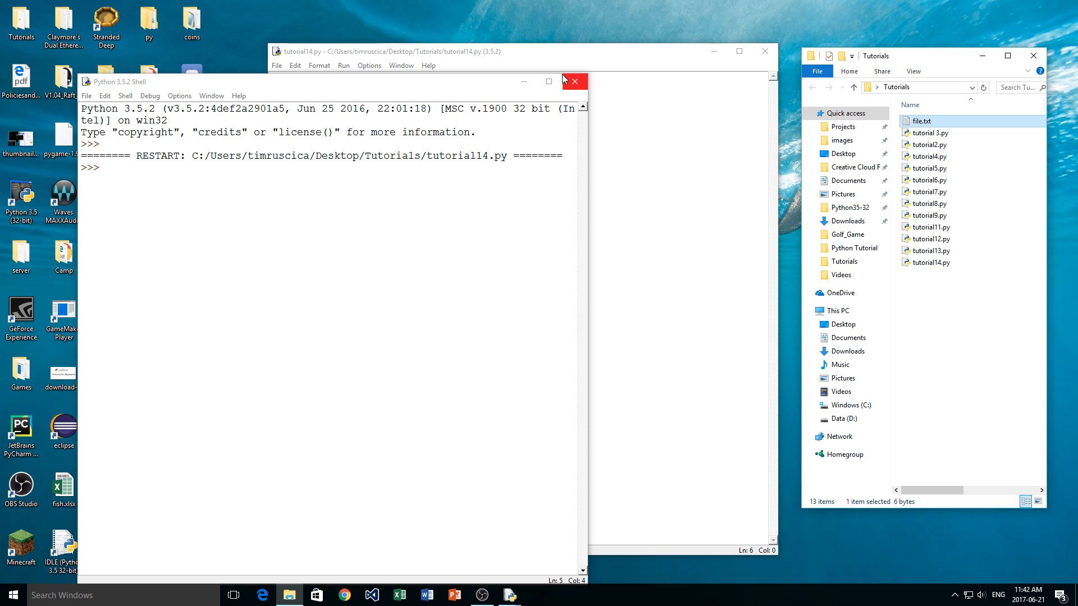
pyautogui.click(573, 80)
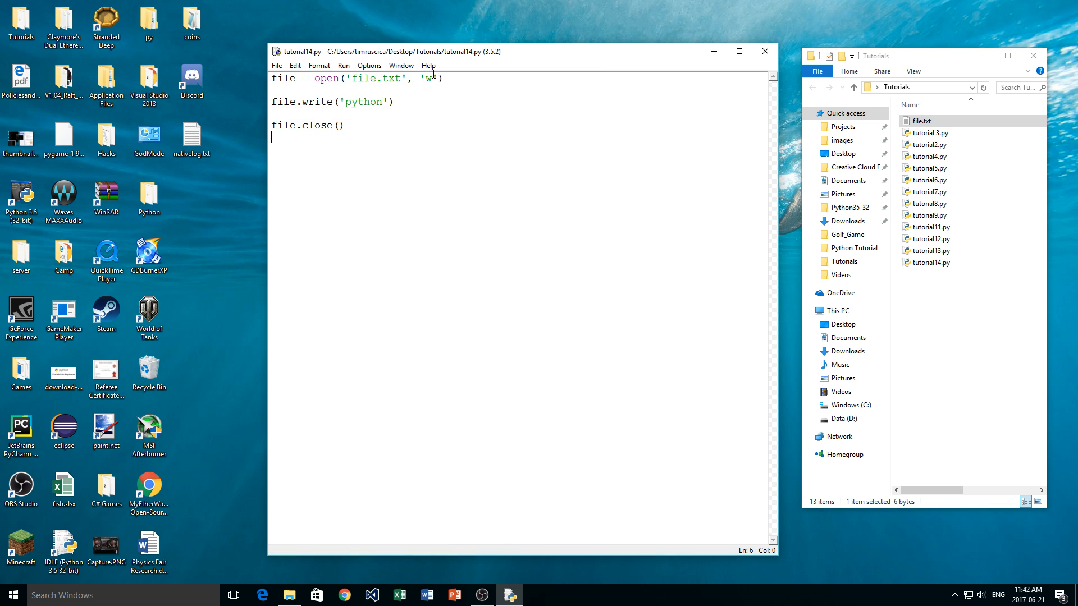
# - Add file.write('i am learning how to write to a file') below the first write line
pyautogui.click(432, 79)
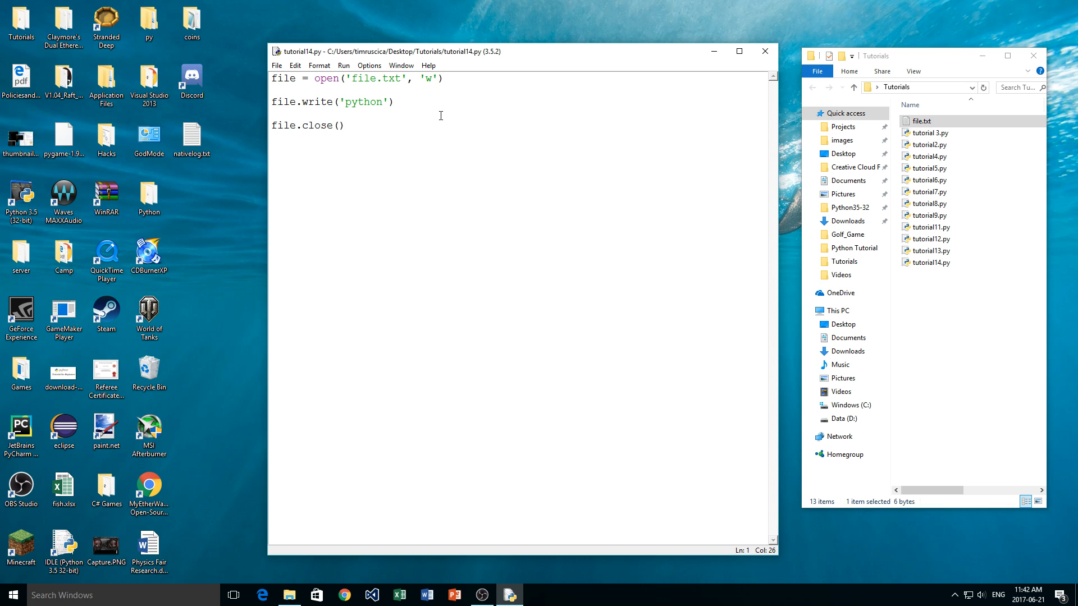
pyautogui.tripleClick(332, 101)
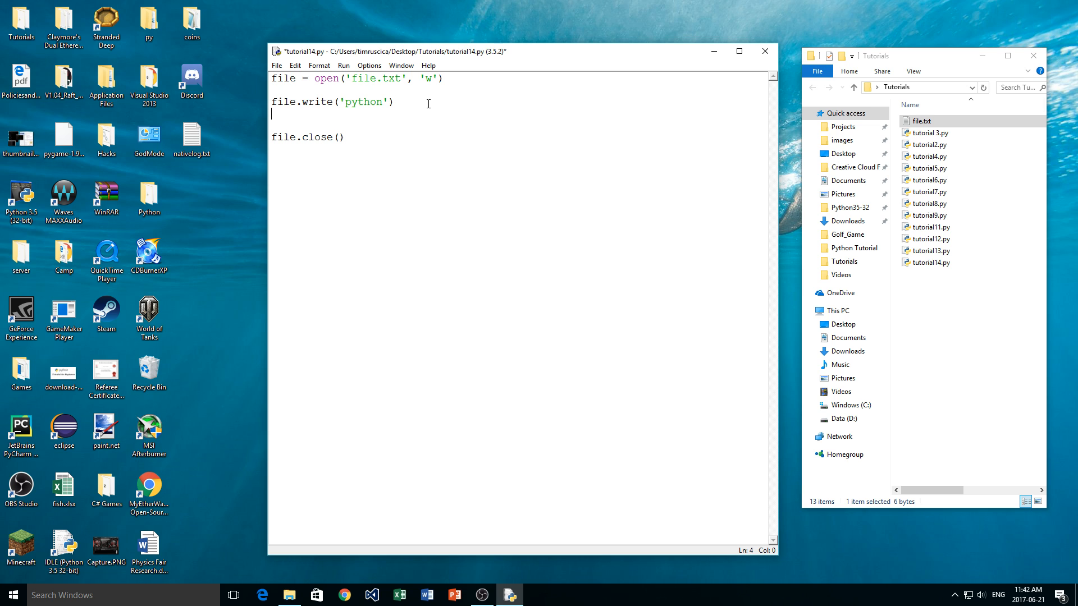
pyautogui.write('file.write')
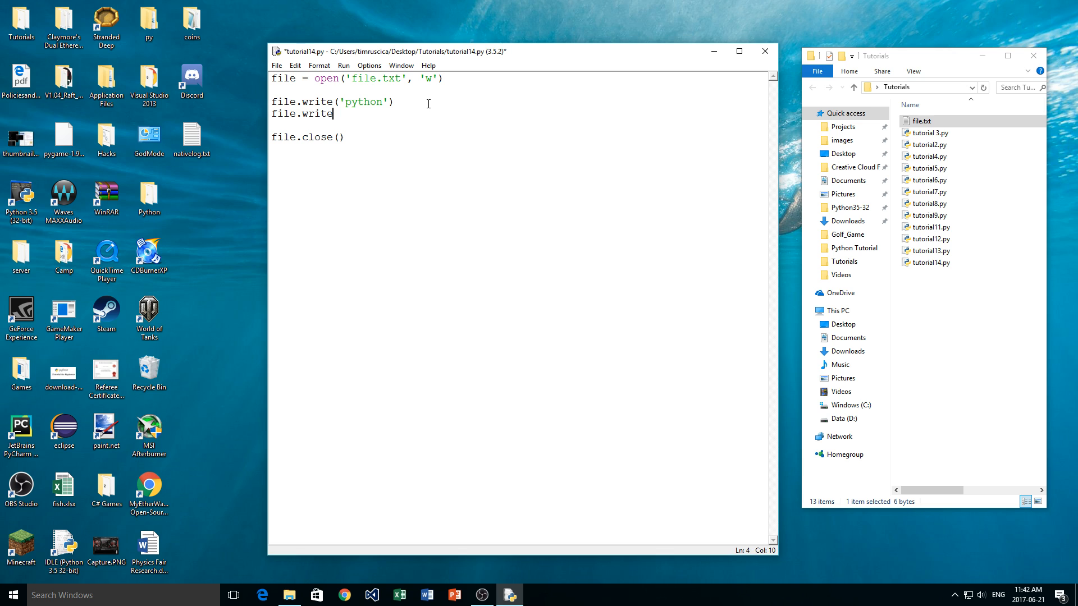
pyautogui.write("('')")
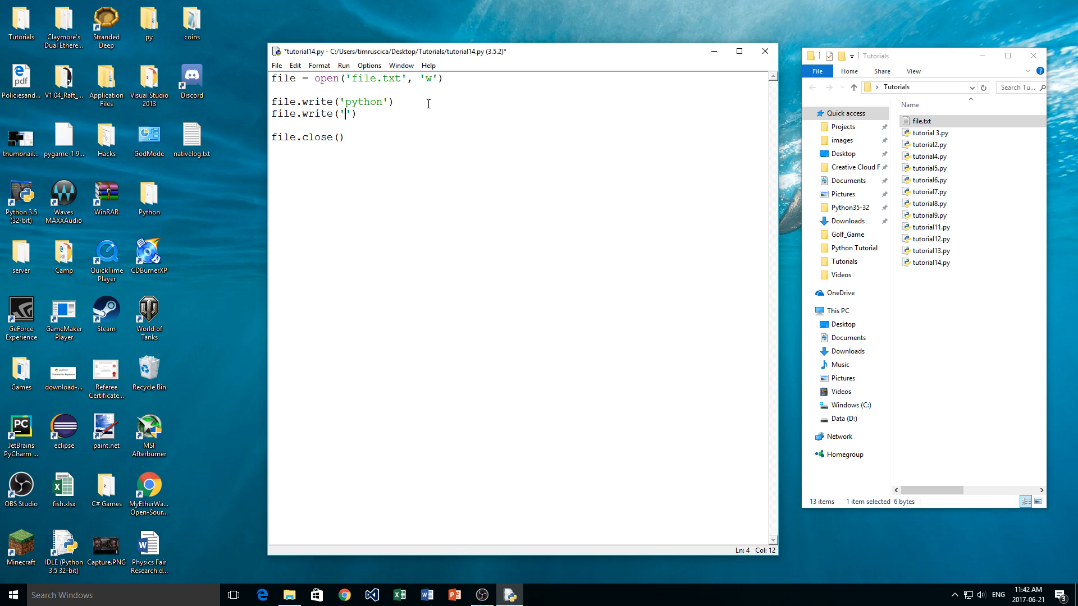
pyautogui.write('i am learning')
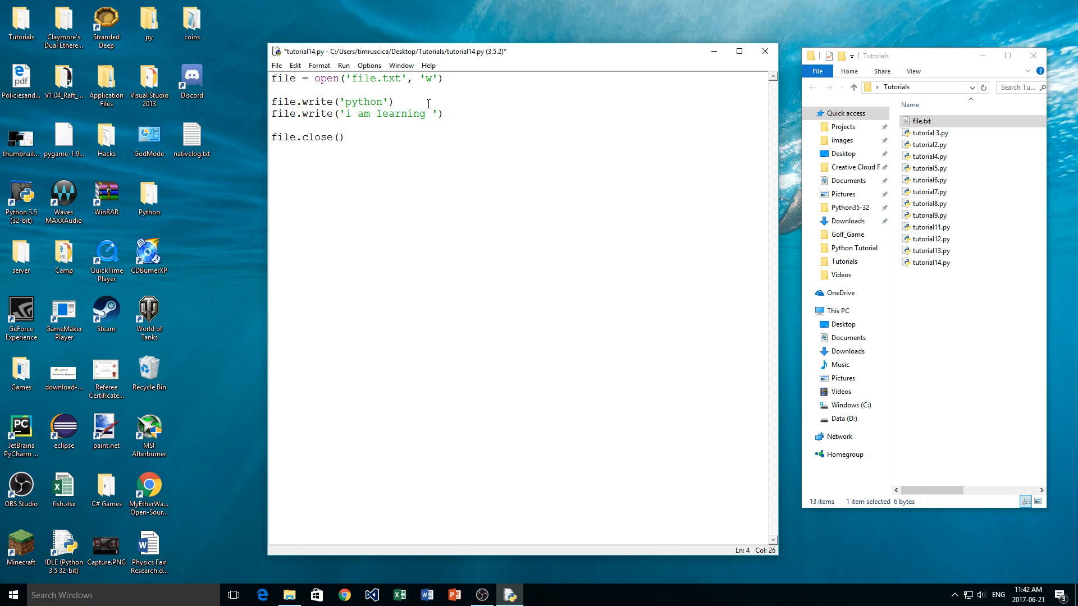
pyautogui.write('how to')
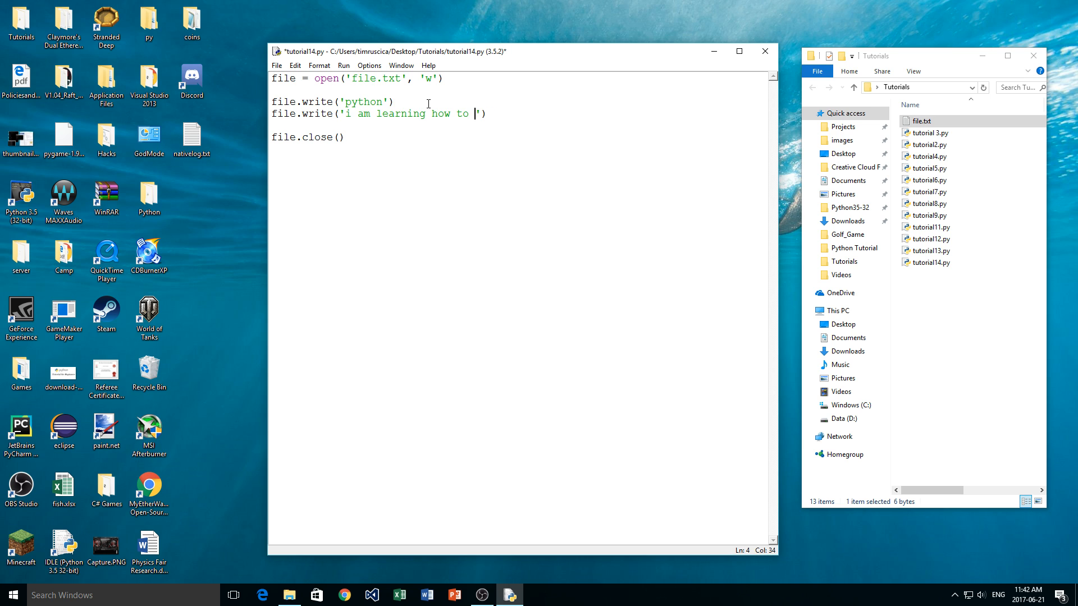
pyautogui.write('write to a fi')
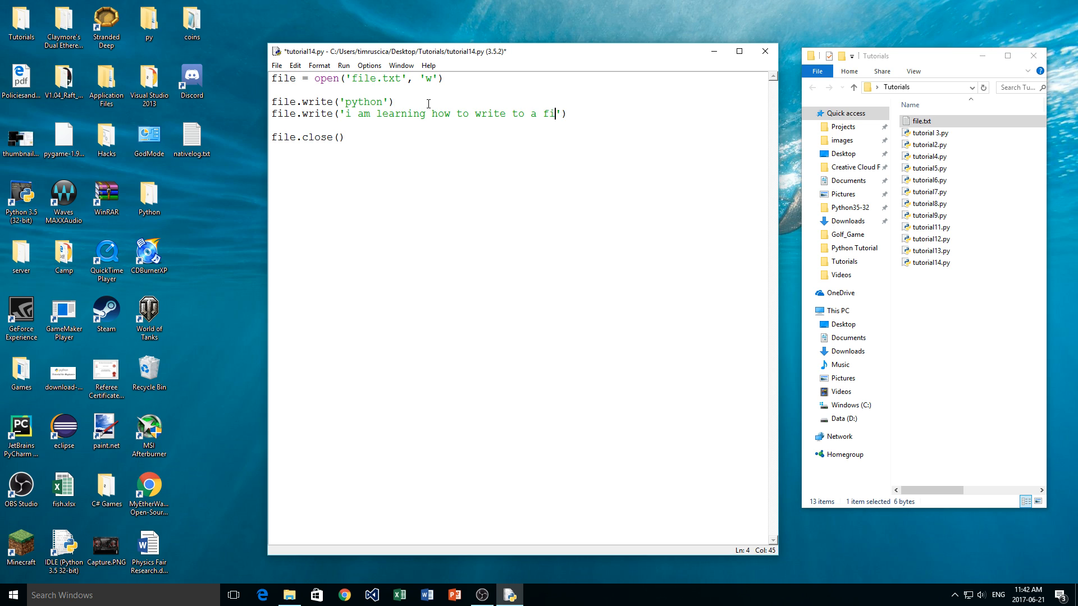
pyautogui.write('le')
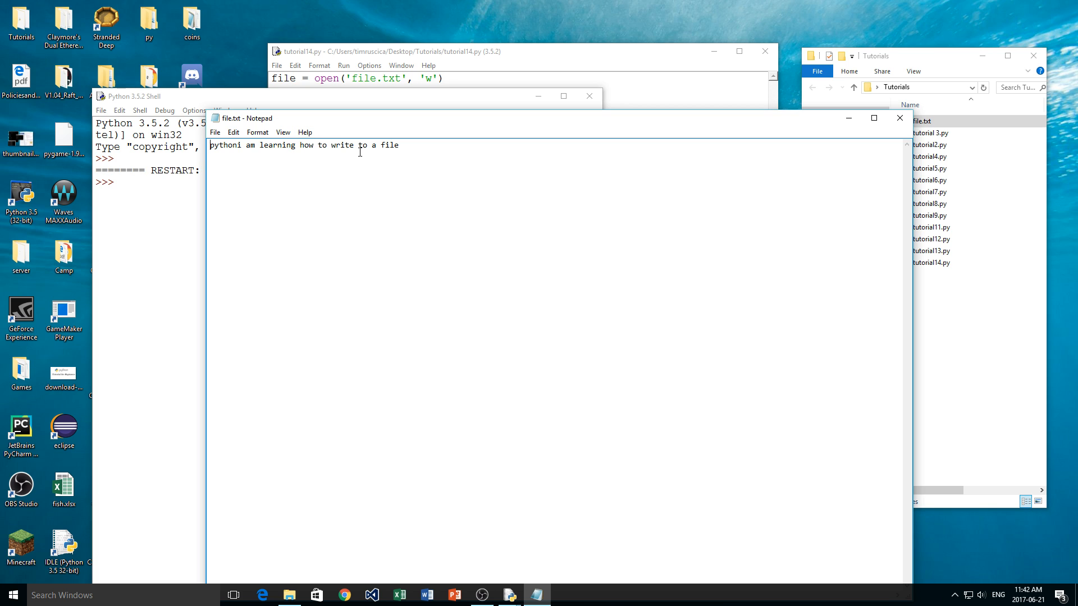
pyautogui.moveTo(431, 170)
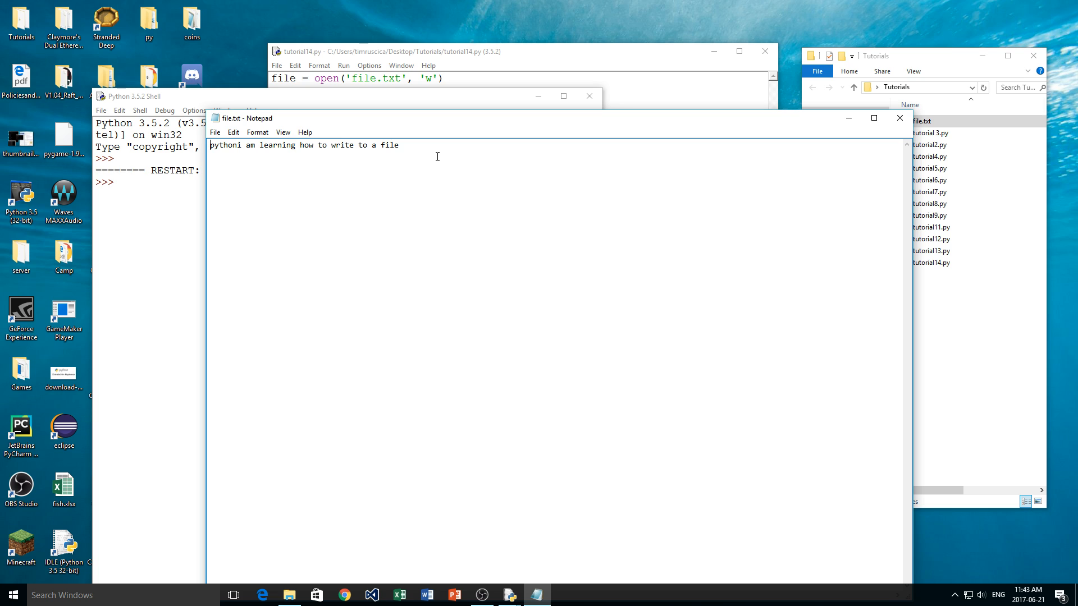
pyautogui.moveTo(554, 110)
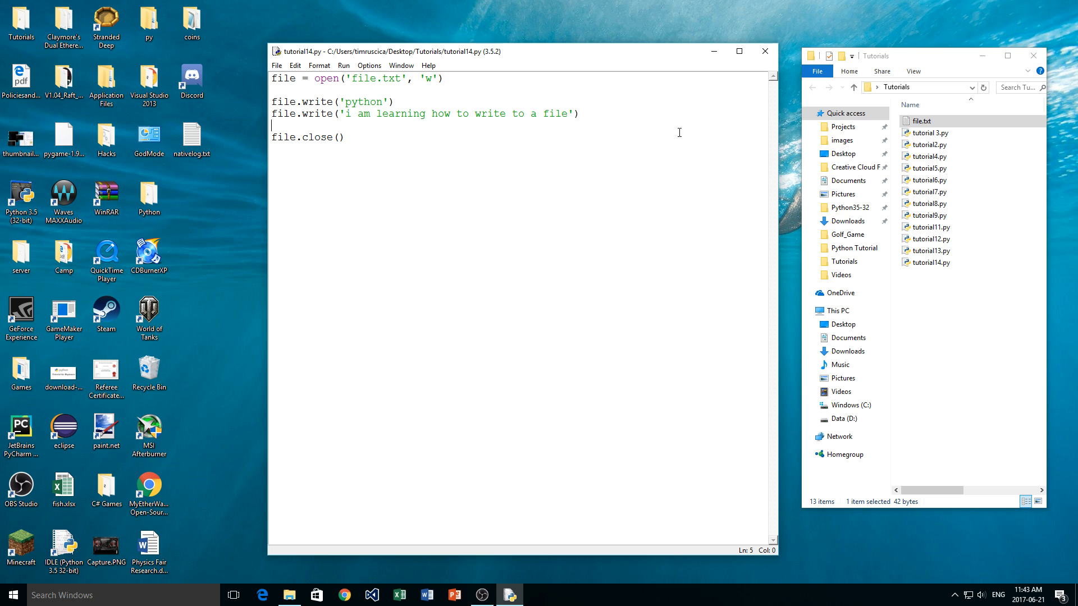
# - Append \n to 'python' in the first write call and rerun the script
pyautogui.click(381, 101)
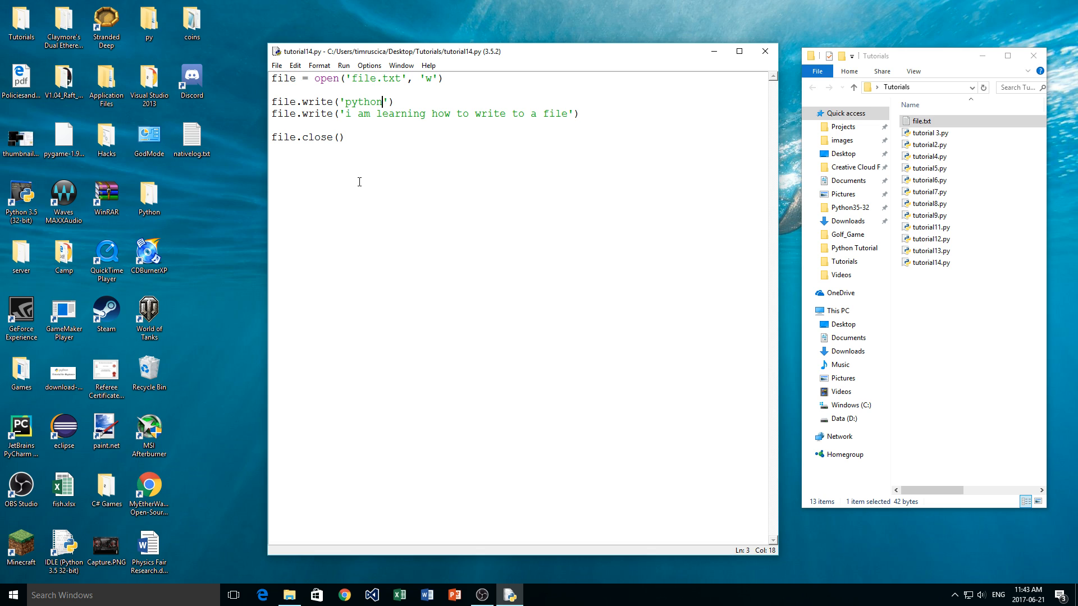
pyautogui.write('\\n')
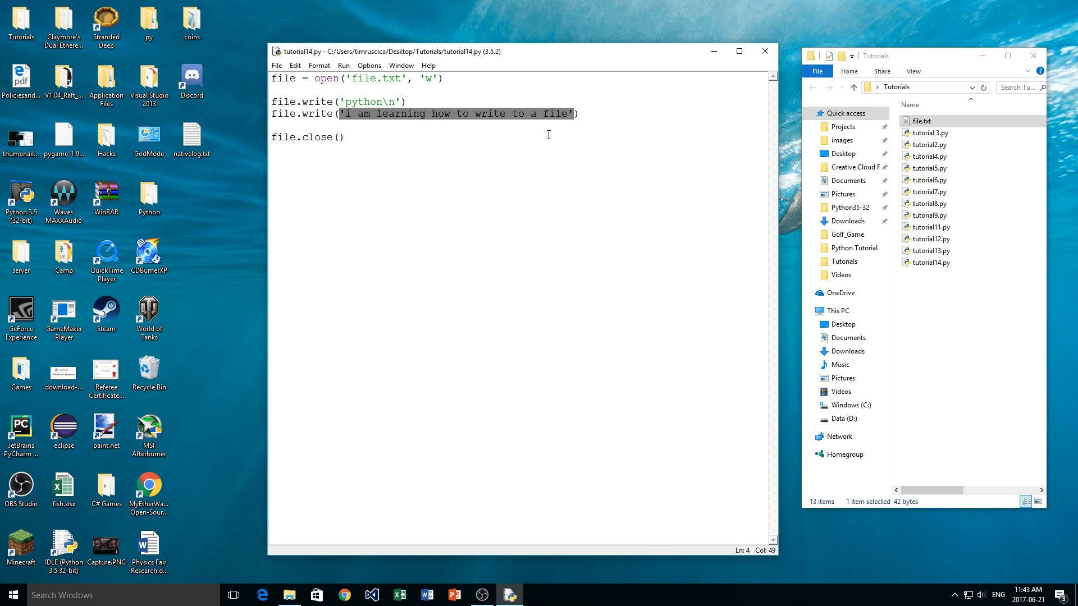
pyautogui.click(345, 137)
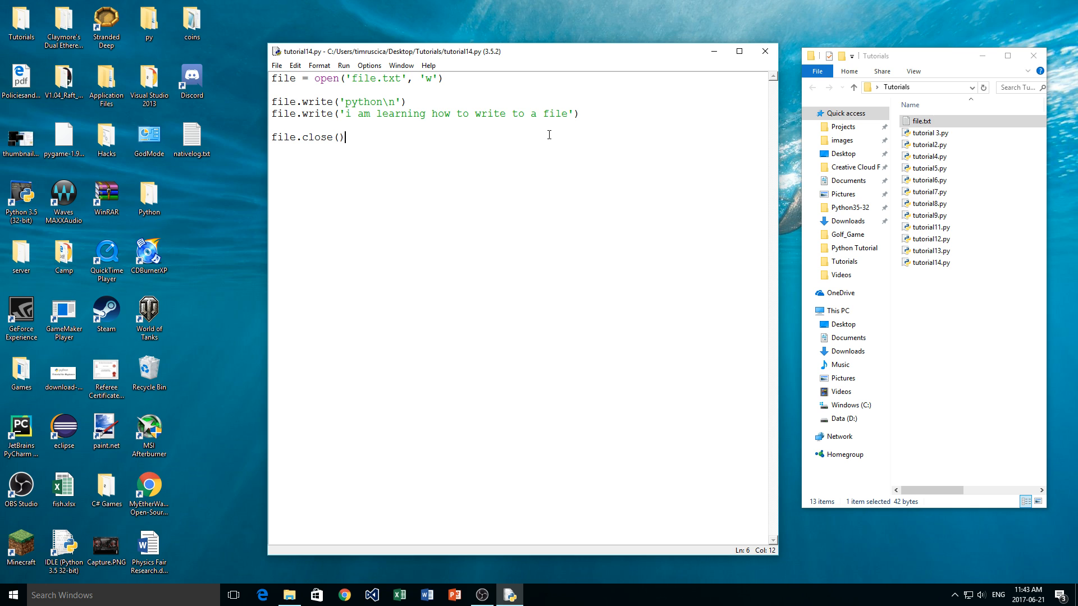
pyautogui.press('F5')
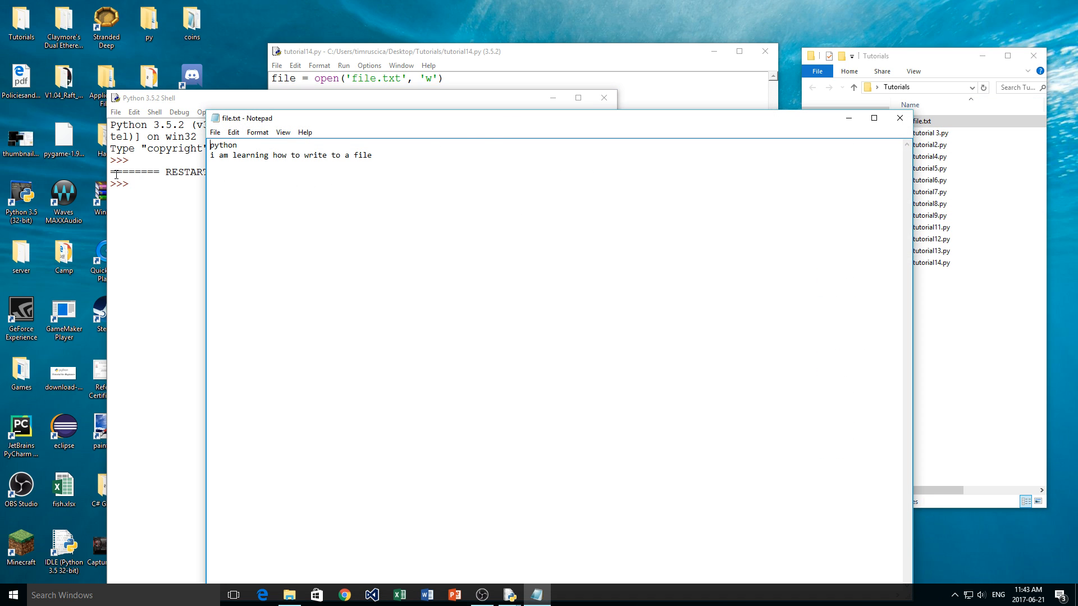
pyautogui.moveTo(834, 151)
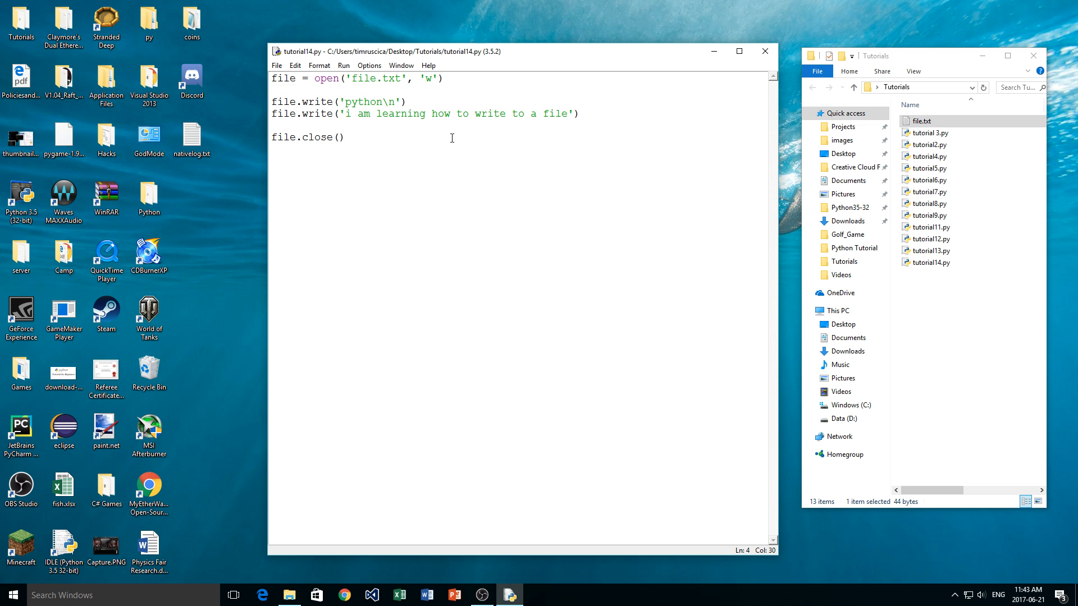
# - Add \n after 'how' in the sentence, rerun, and open file.txt to check three lines
pyautogui.write('\\n')
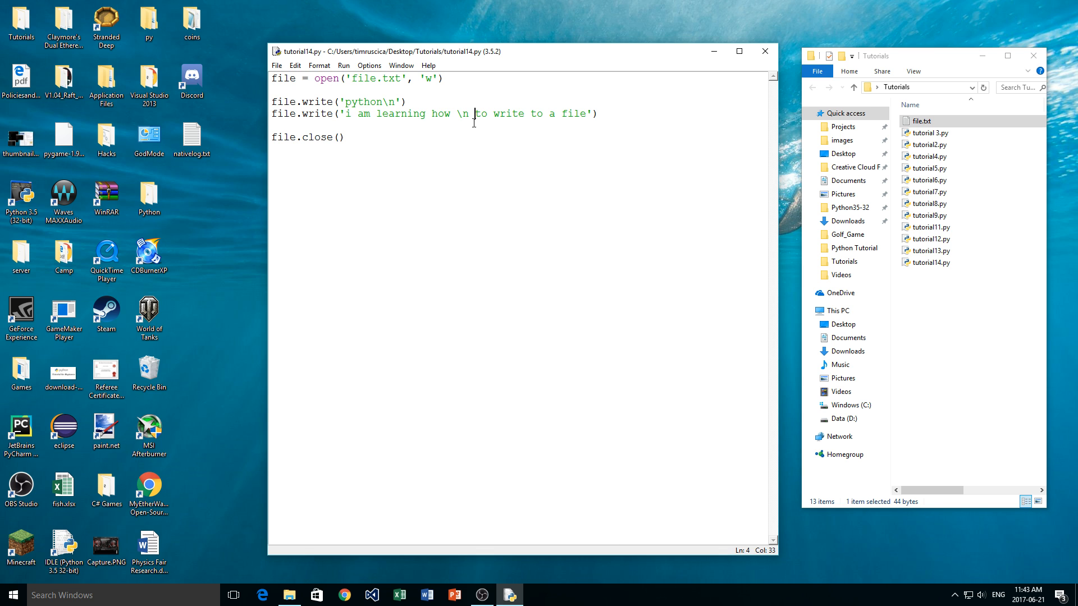
pyautogui.press('F5')
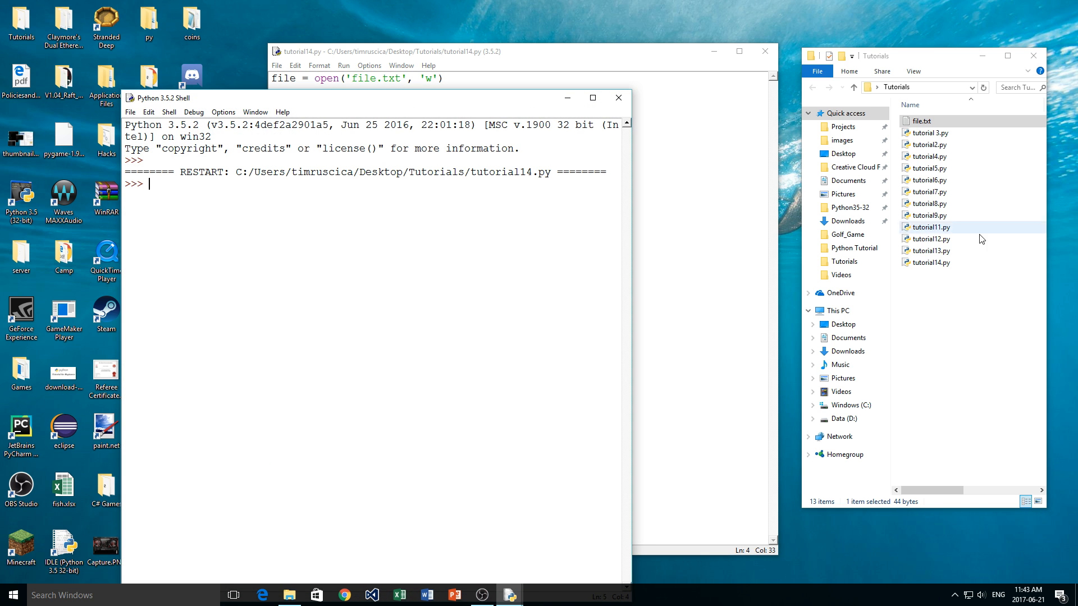
pyautogui.doubleClick(919, 120)
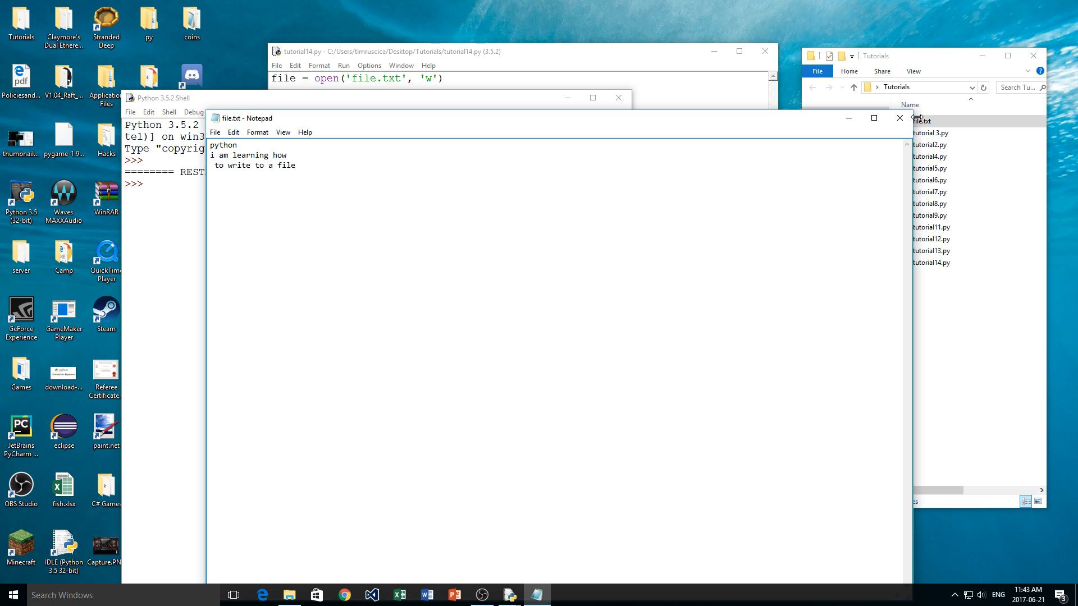